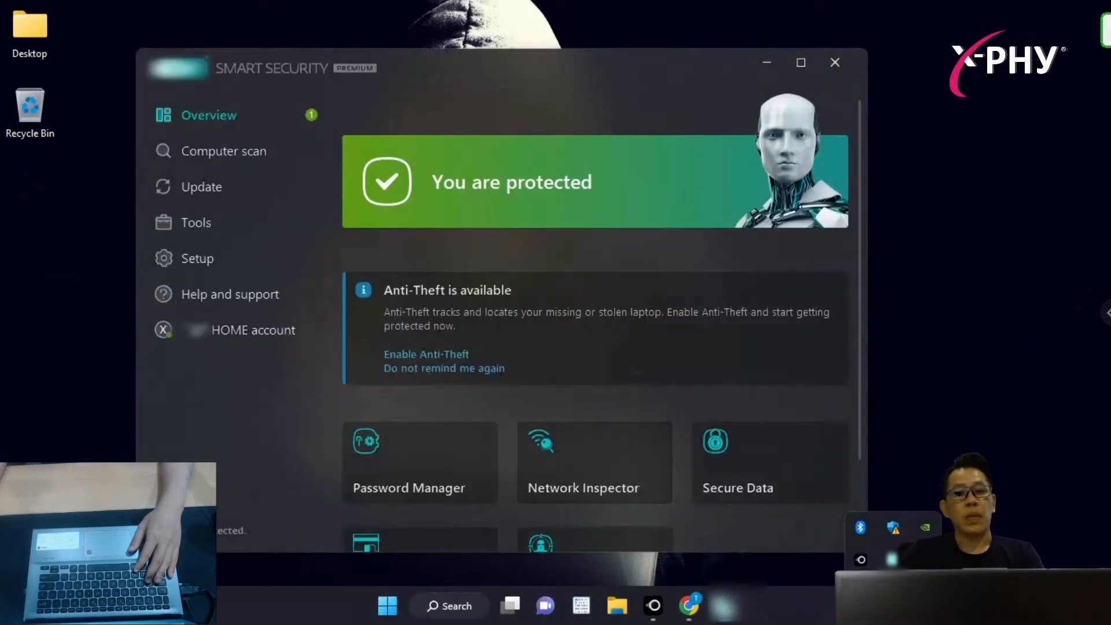
mouse_move(197, 258)
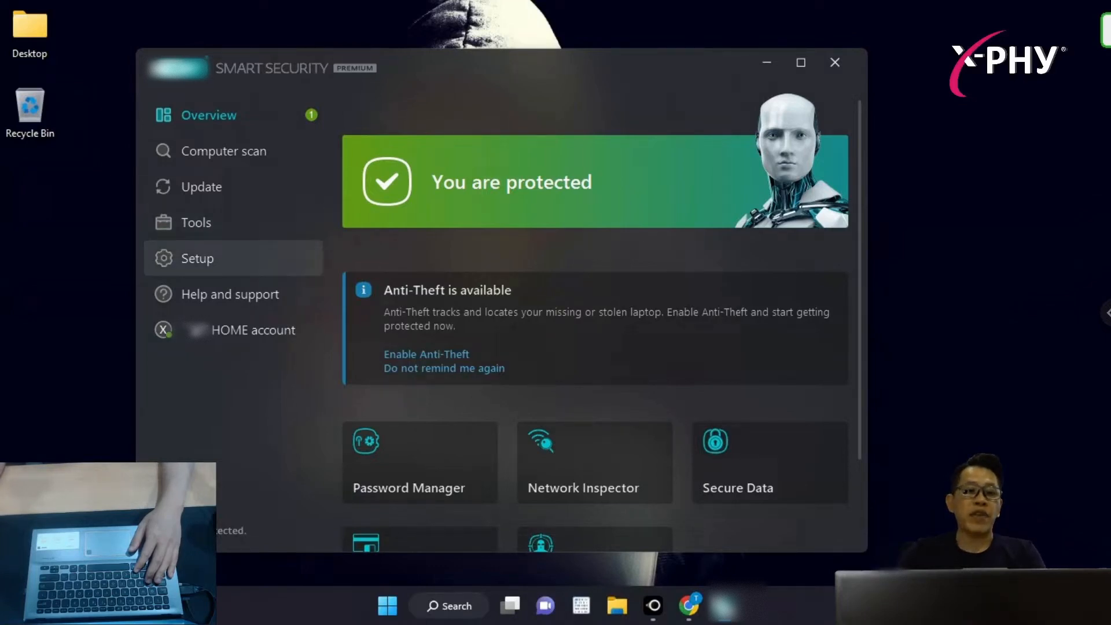
- View ESET's computer protection settings, then return to the protection overview
left_click(197, 259)
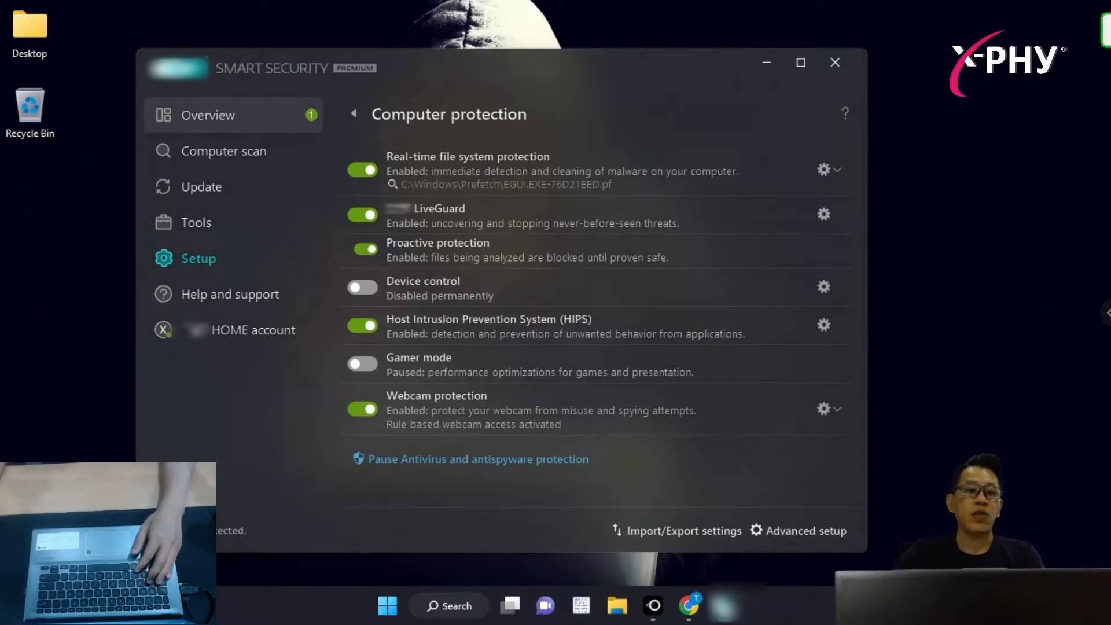
left_click(208, 115)
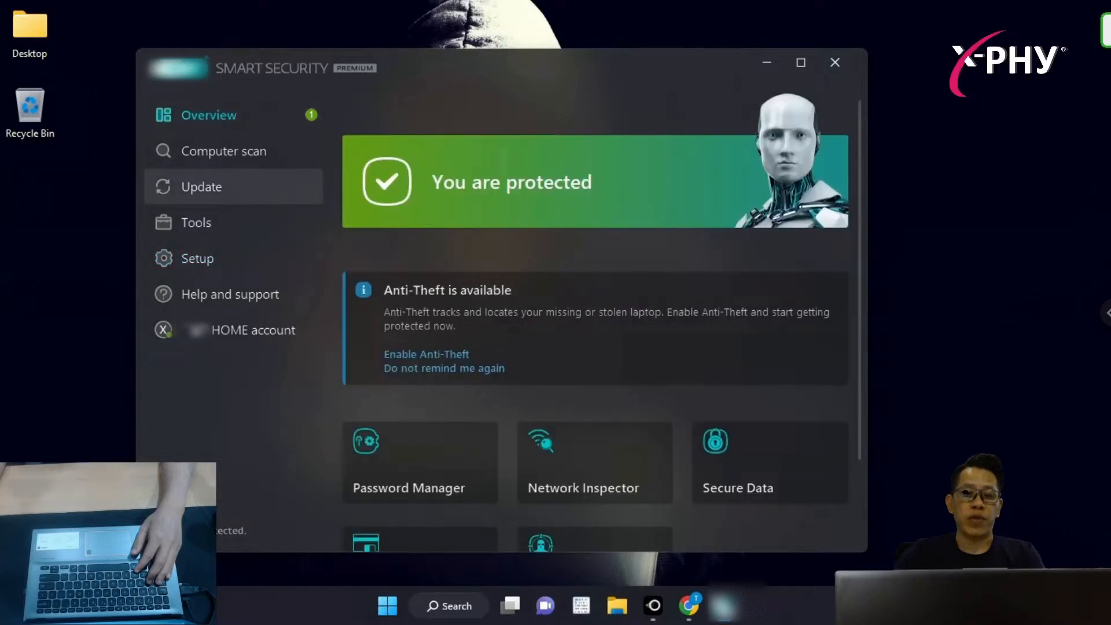
scroll("down", 3)
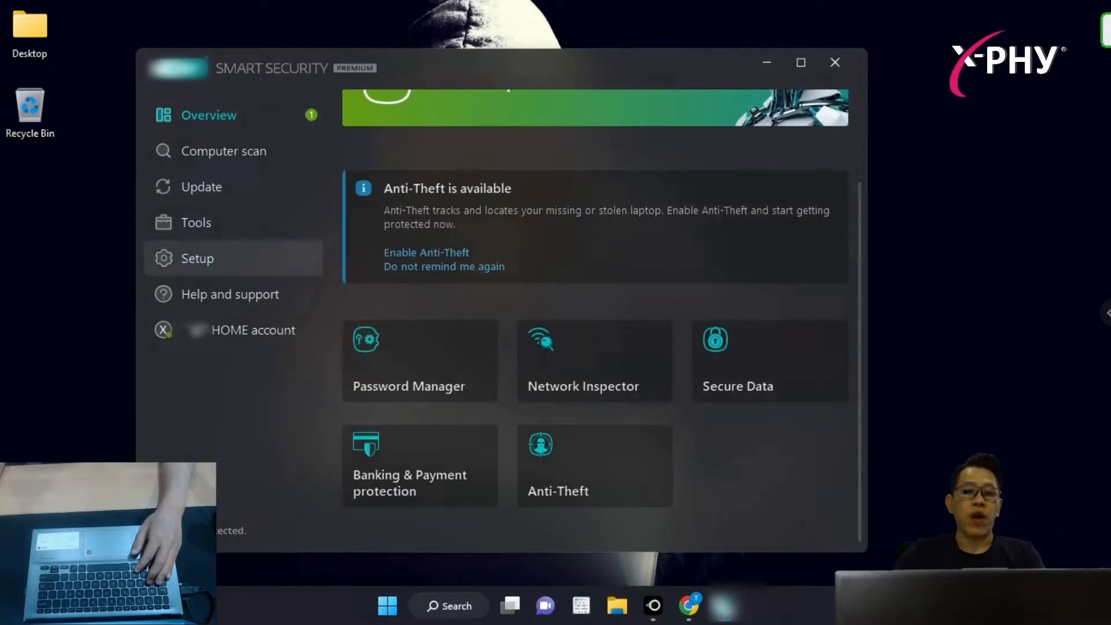
- Run an ESET update check from the Update page and close the ESET window
left_click(203, 187)
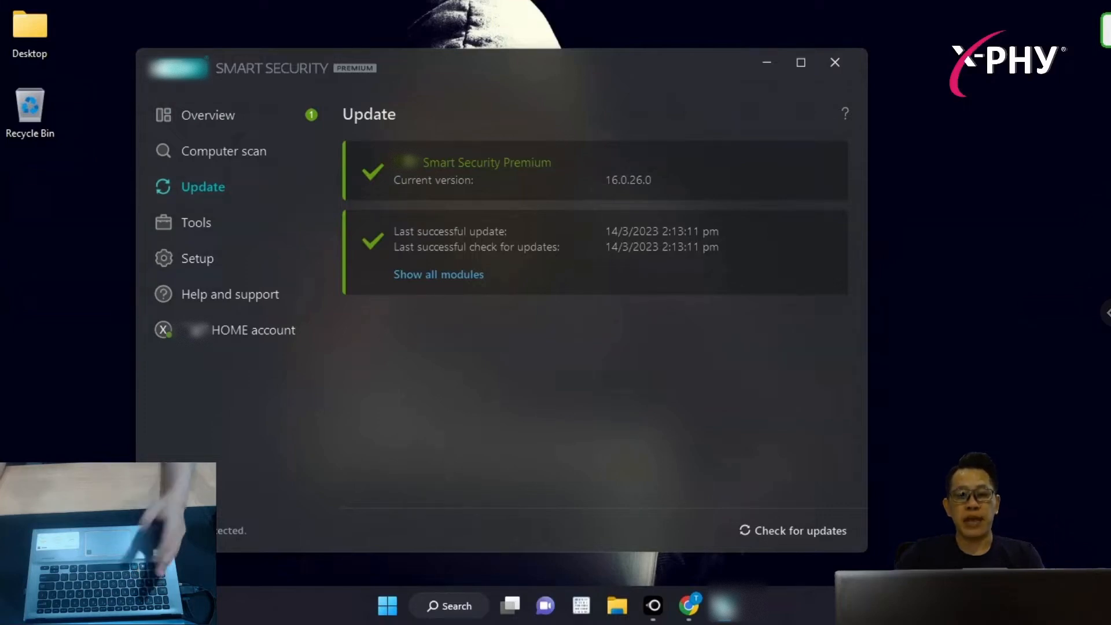
left_click(800, 531)
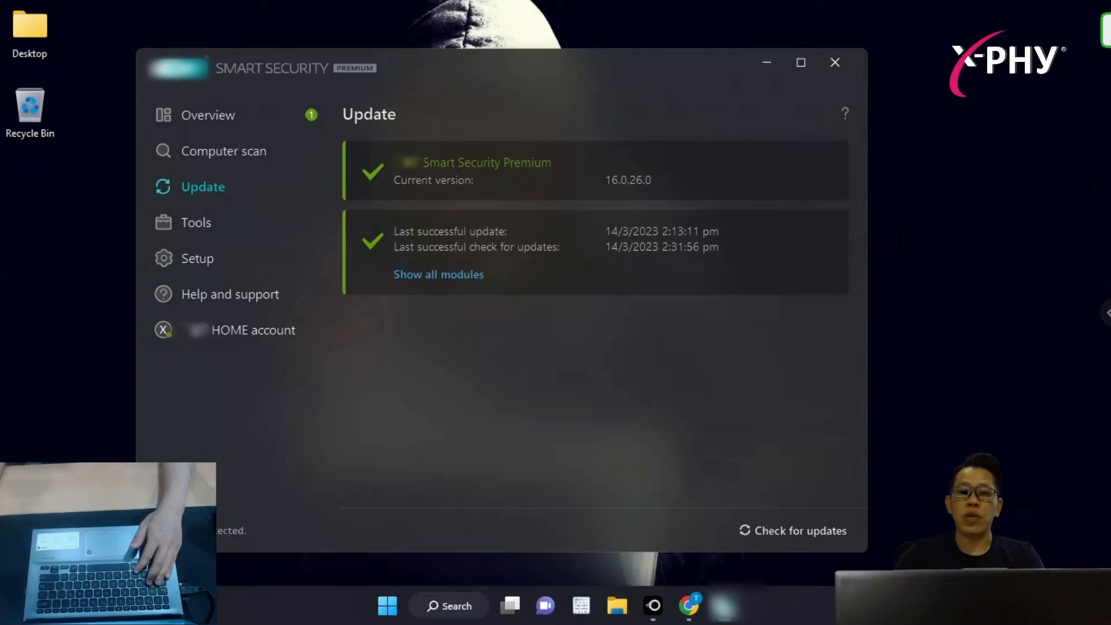
left_click(834, 63)
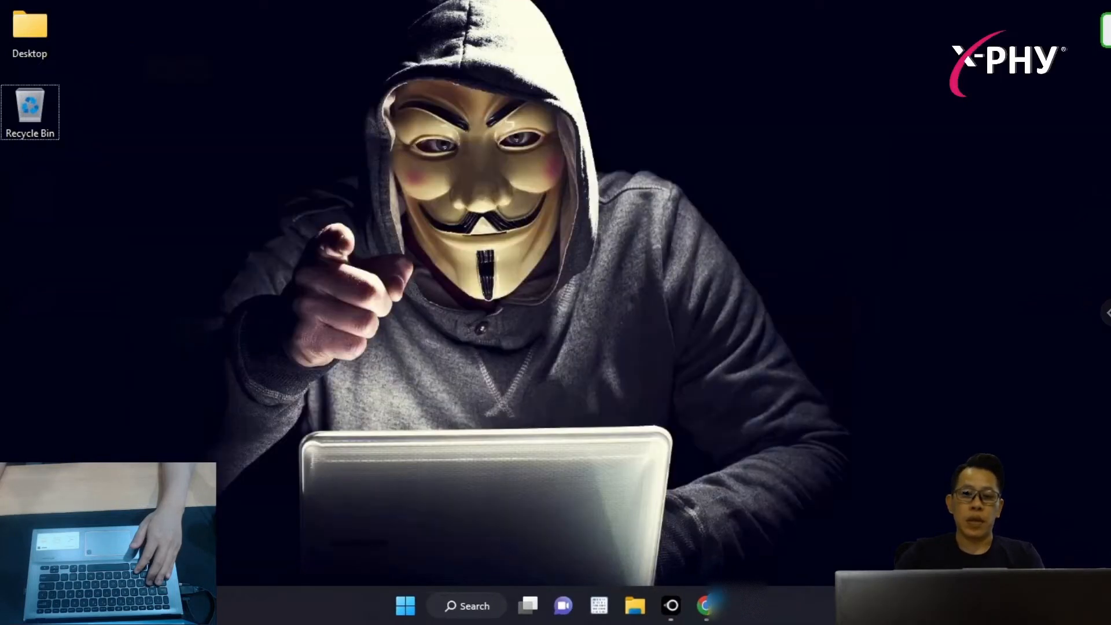
- Browse Demo Folder's image and Video subfolders on D:, then select the WannaCry script
left_click(632, 606)
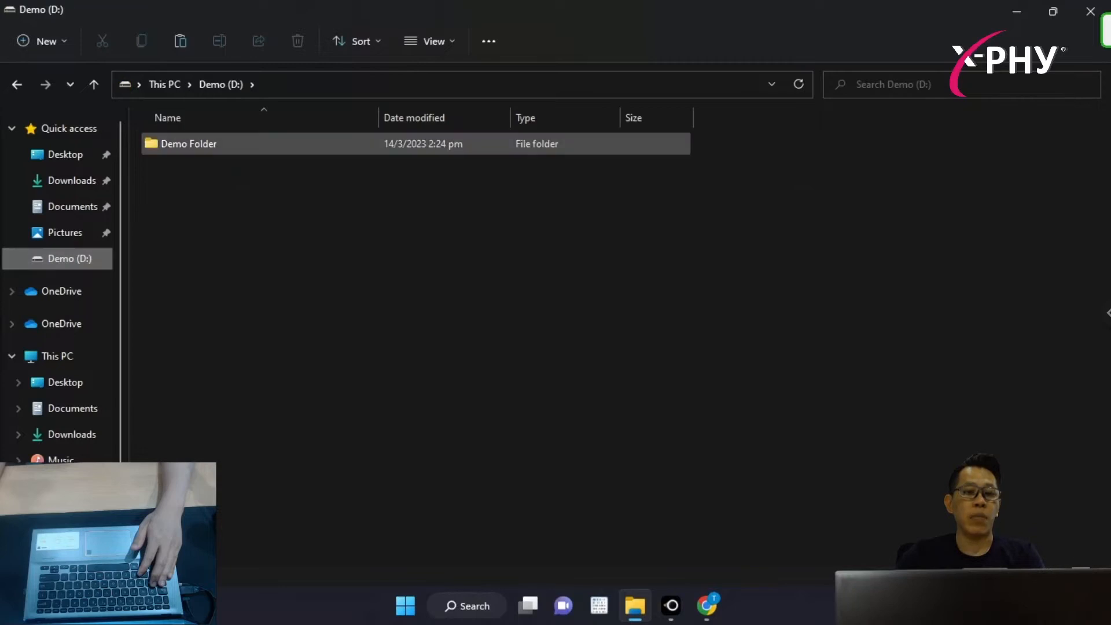
double_click(189, 143)
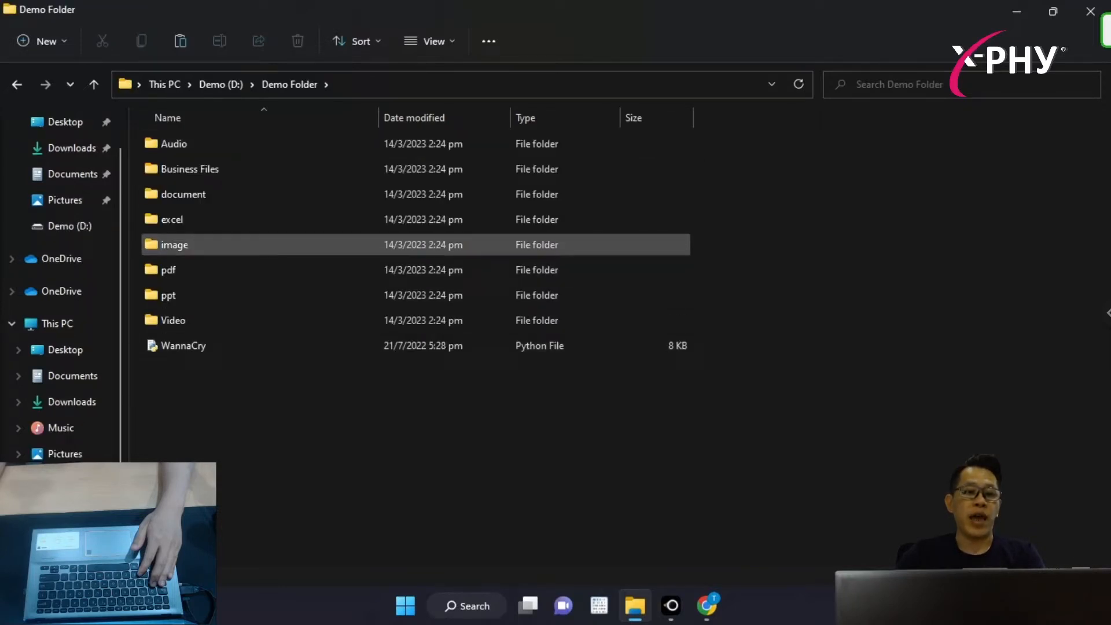
double_click(173, 245)
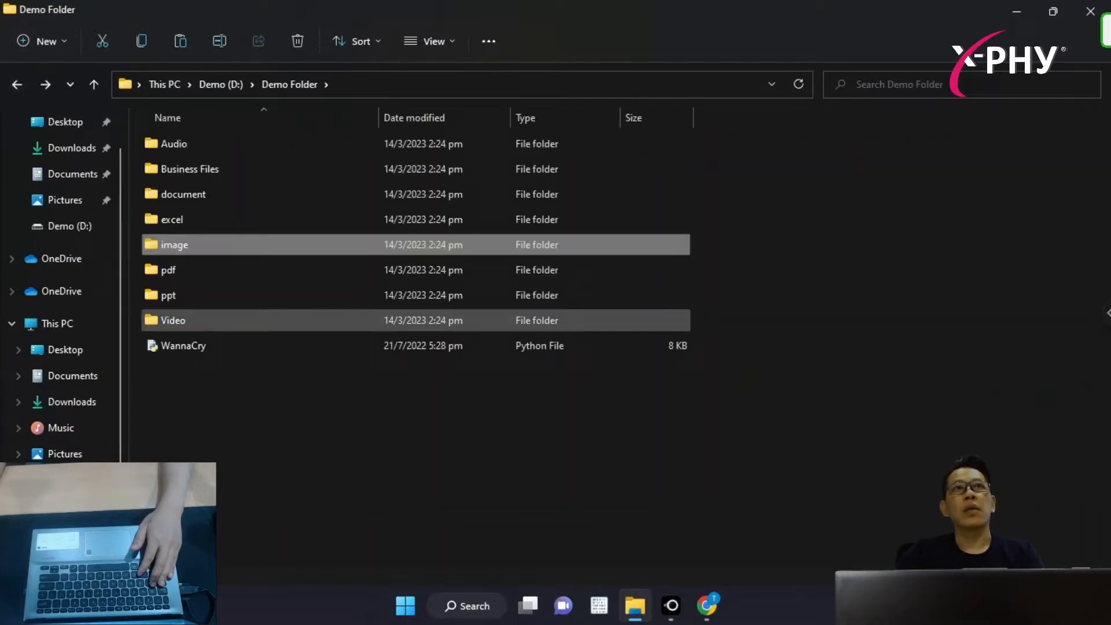
double_click(173, 319)
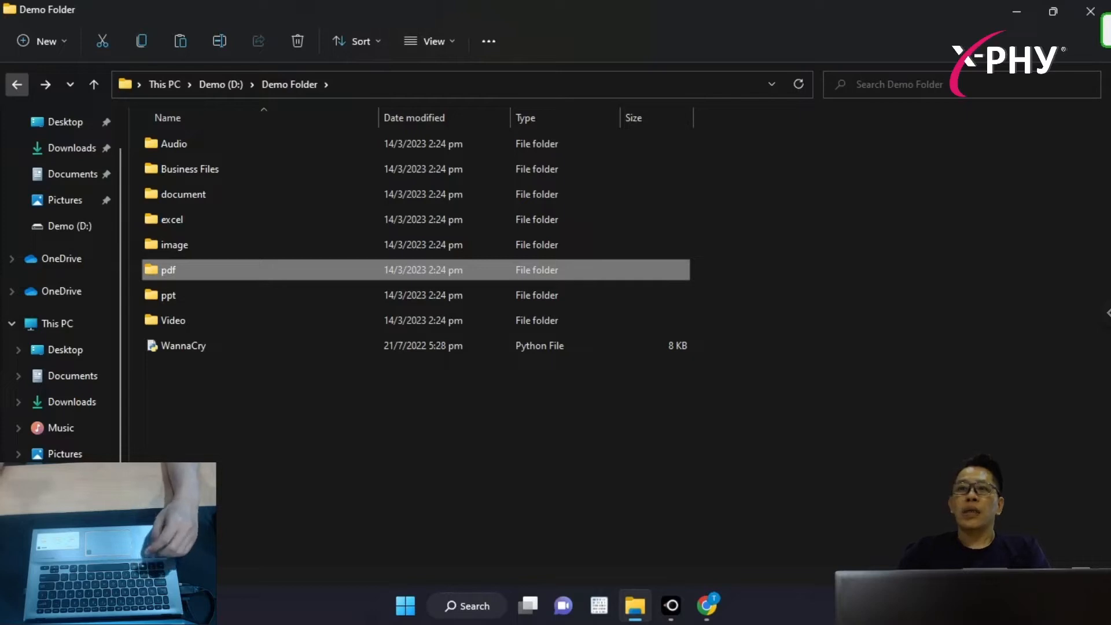
left_click(181, 345)
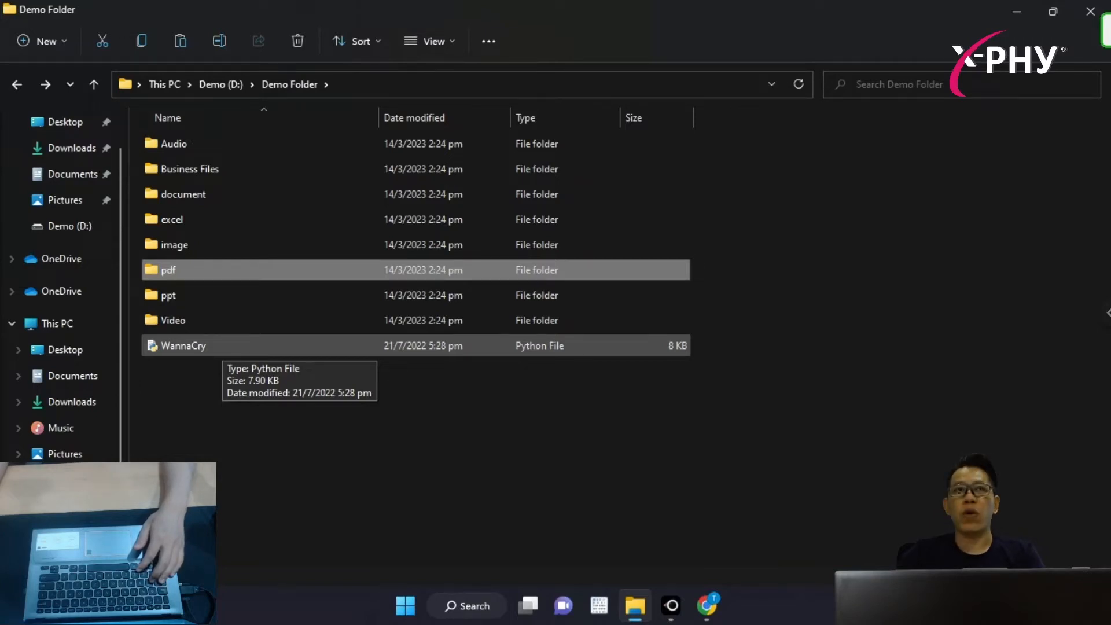
left_click(182, 345)
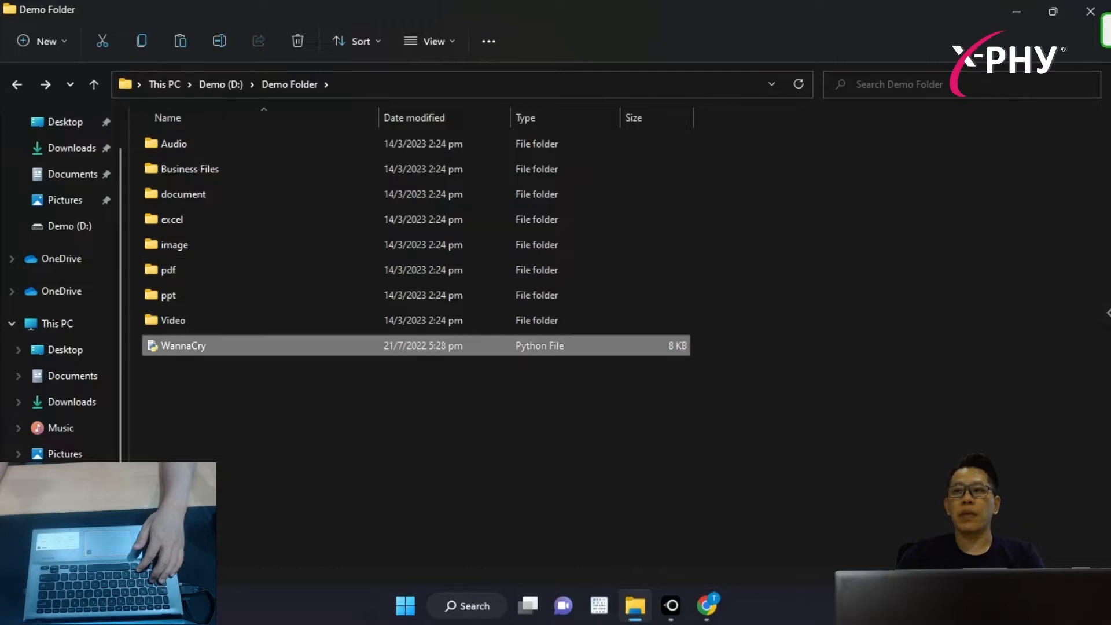
- Run WannaCry.py, watch the ransom countdown appear, then close that window
double_click(183, 345)
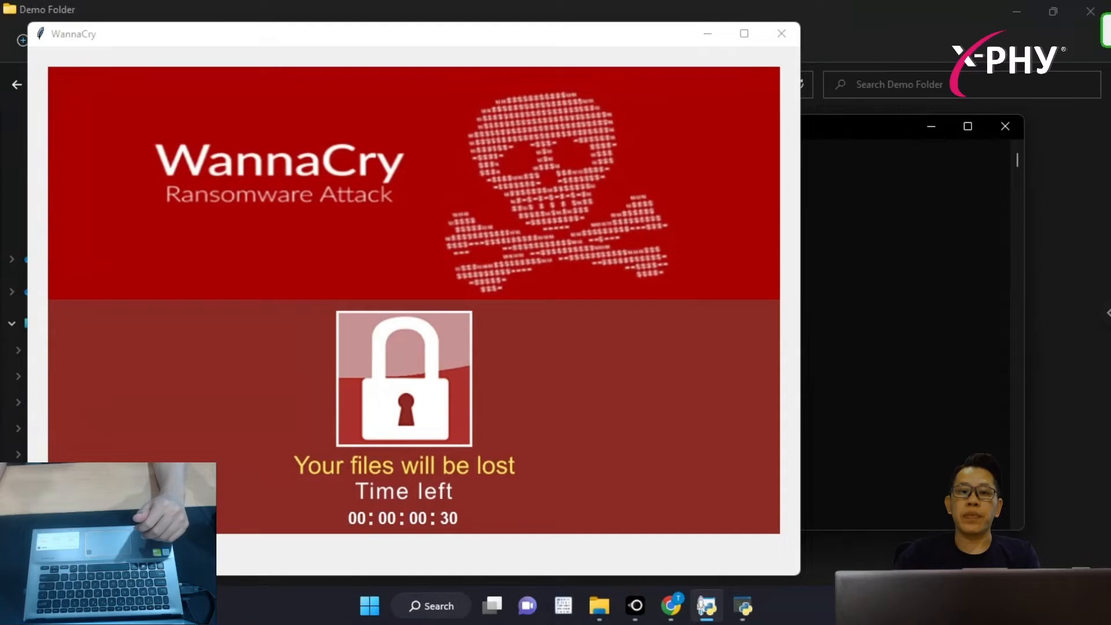
left_click(781, 34)
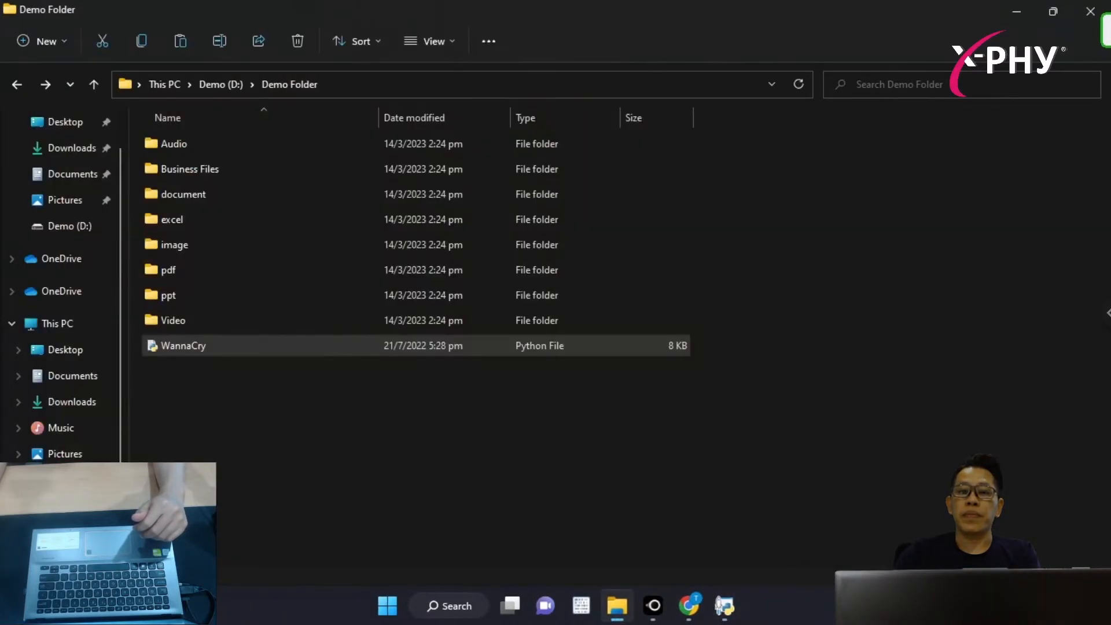
- Check the image folder, then open the pdf folder showing files renamed to .crypt
left_click(174, 244)
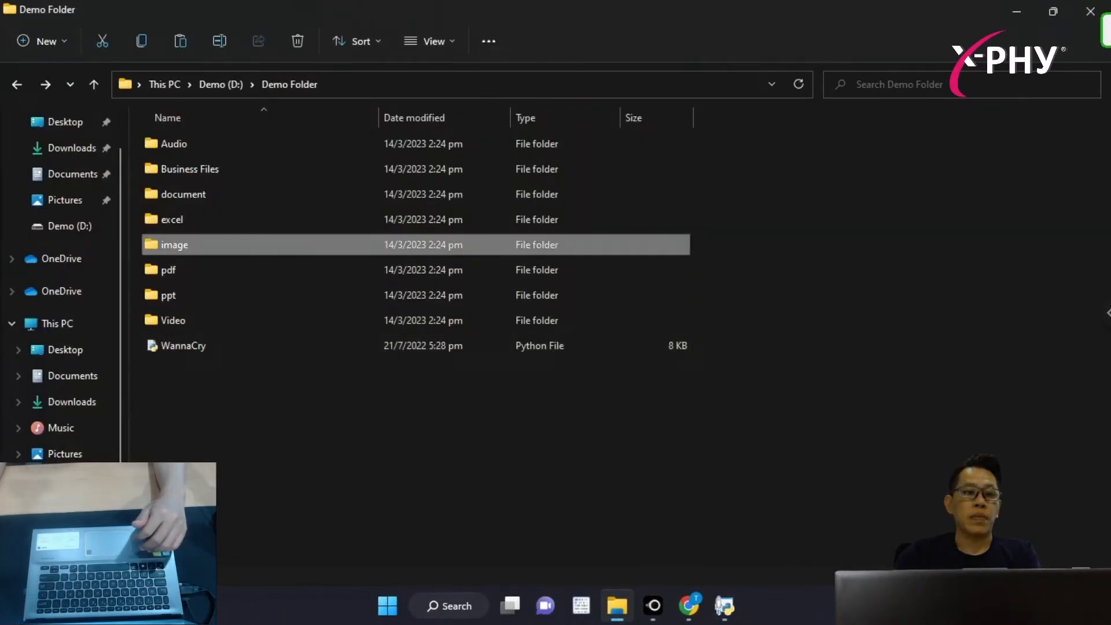
double_click(173, 245)
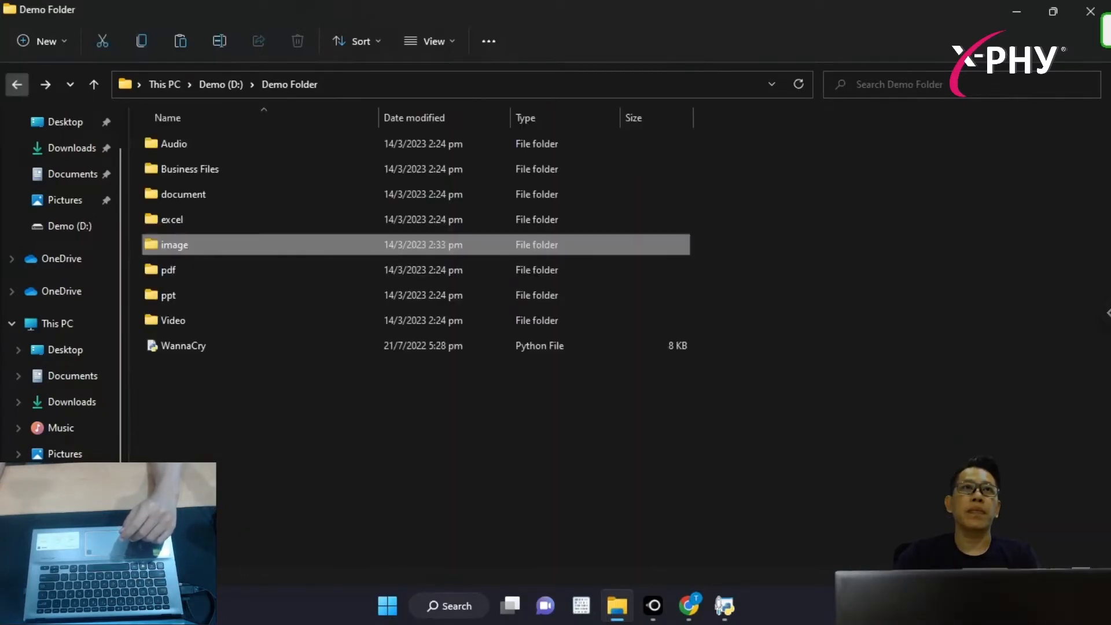
double_click(173, 320)
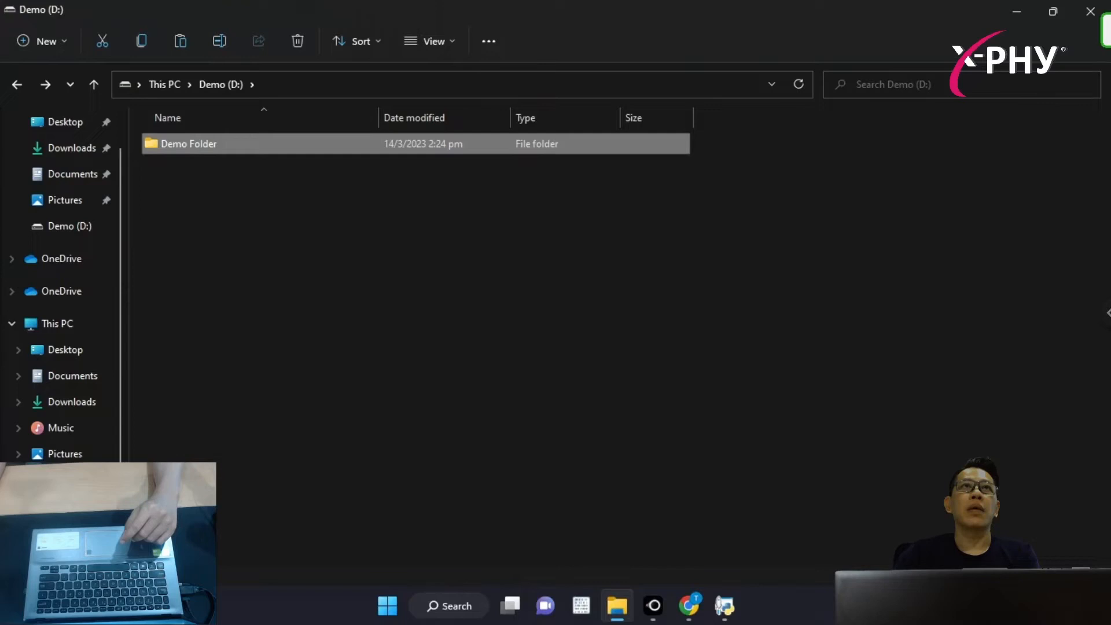
double_click(189, 143)
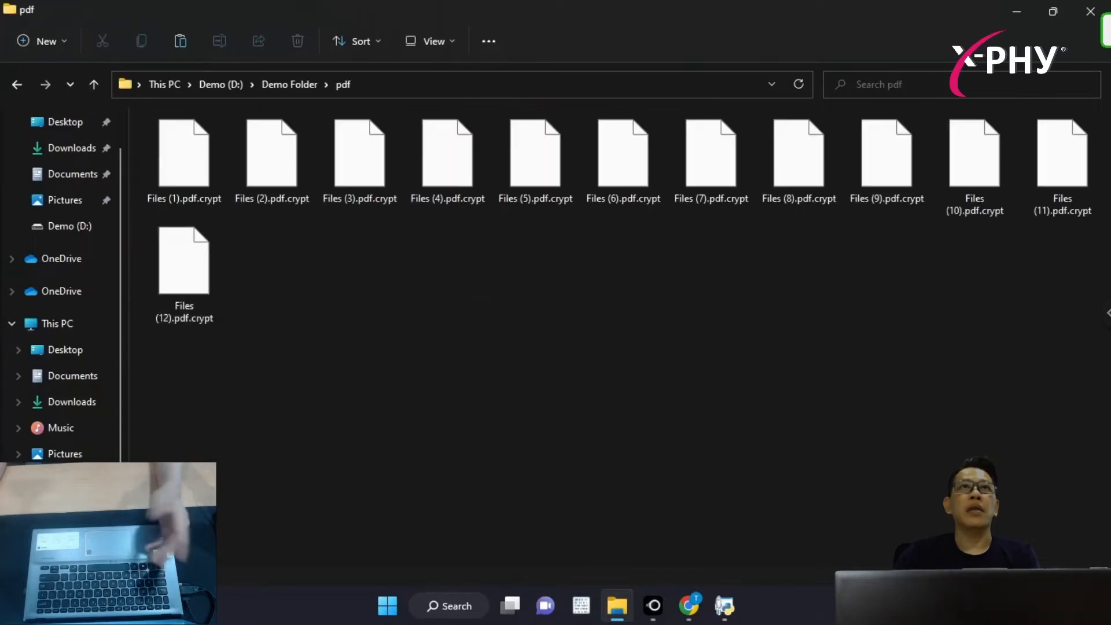
scroll("down", 3)
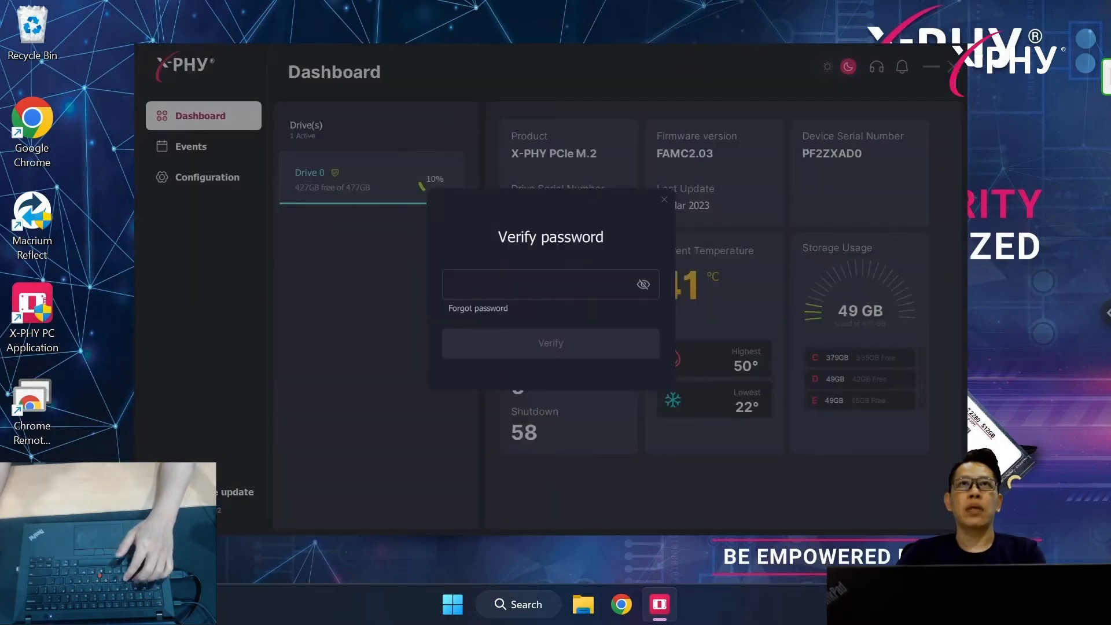
- Submit the account password in X-PHY PC Application's Verify password dialog
type("●●●")
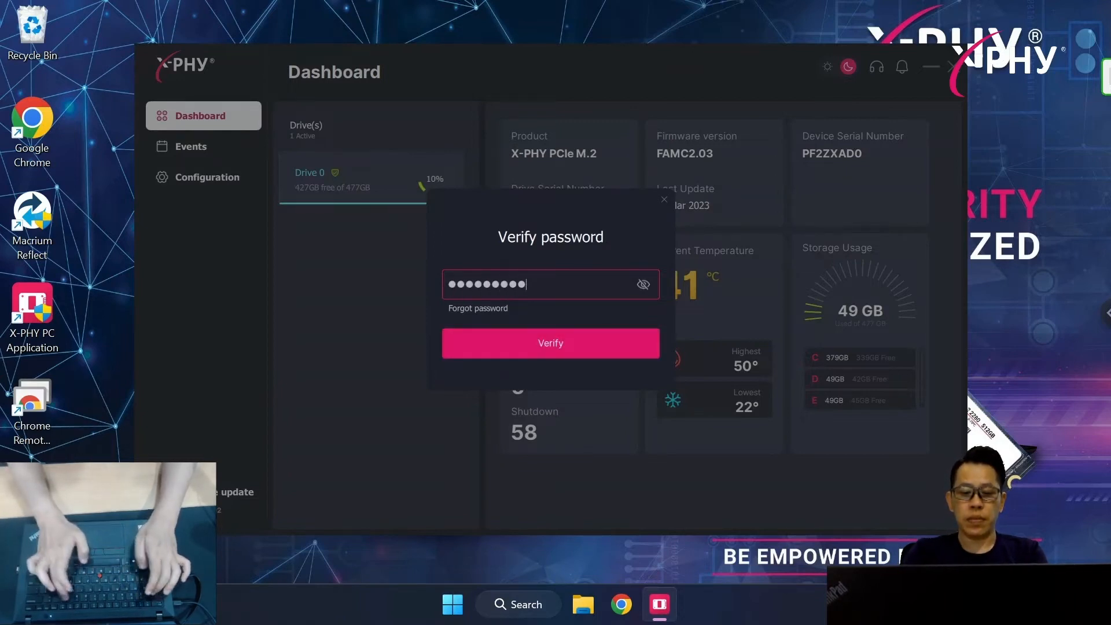
left_click(550, 342)
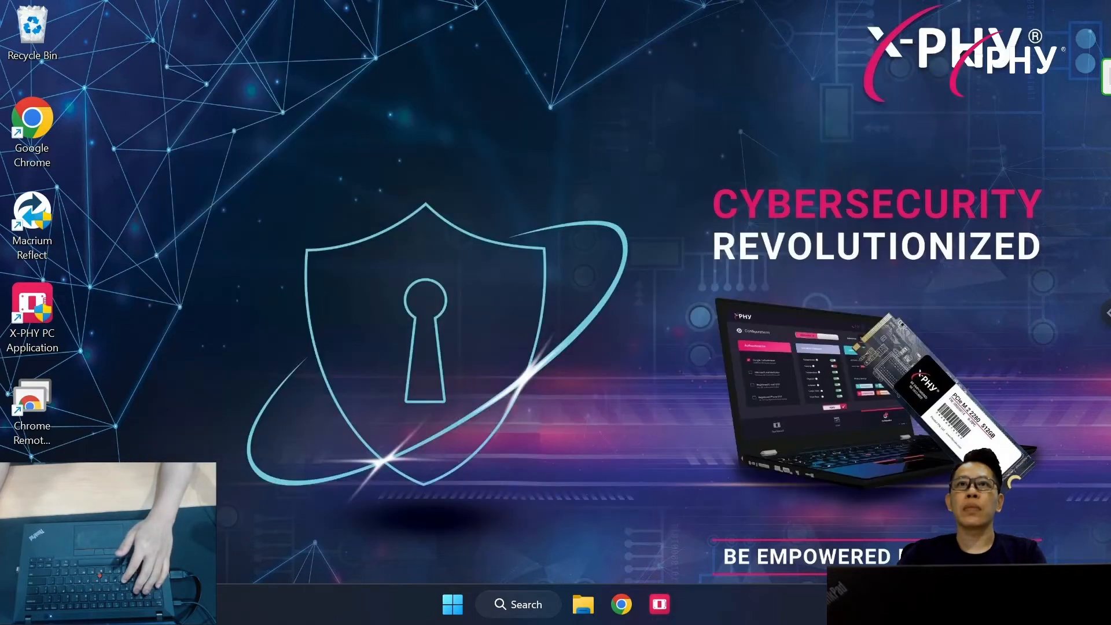
- Open Demo (D:) > Demo Folder > pdf to show the twelve ordinary PDF files
left_click(583, 604)
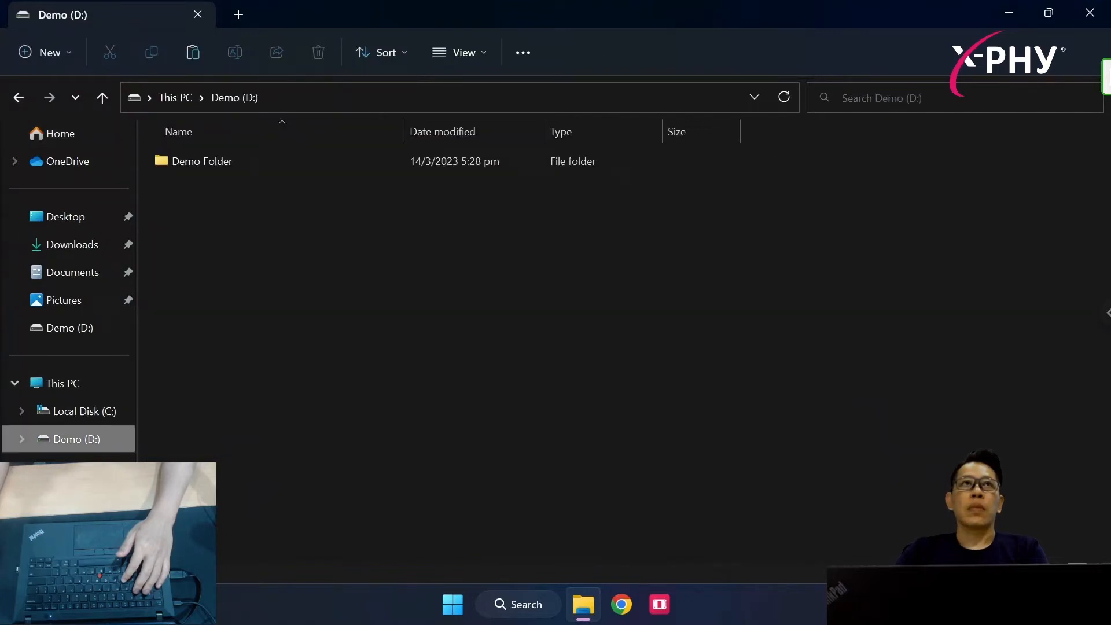
double_click(201, 161)
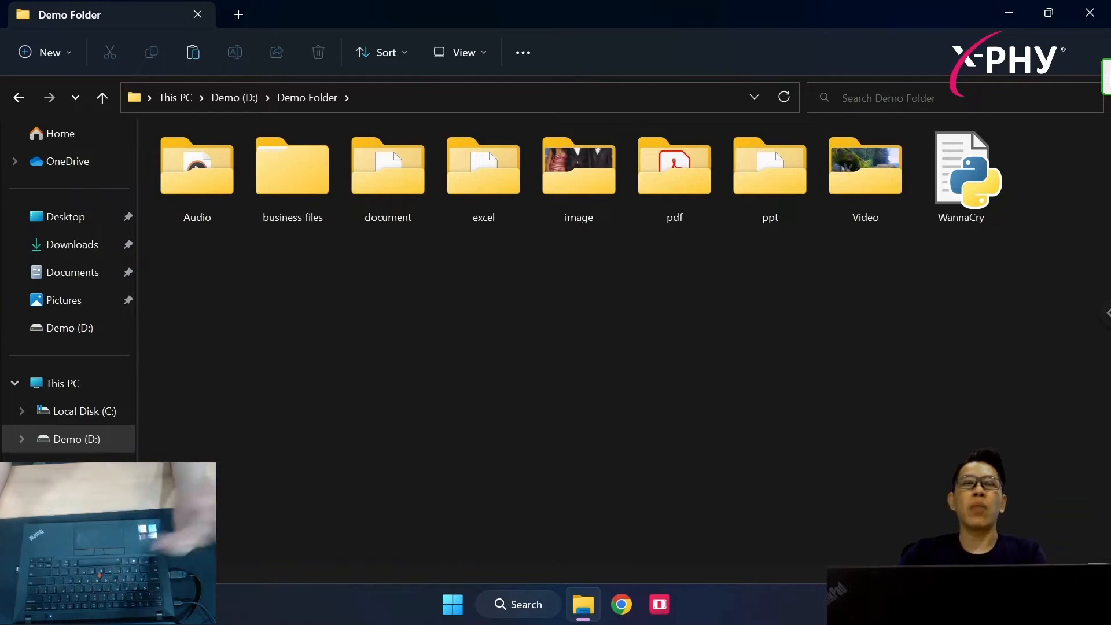
double_click(578, 167)
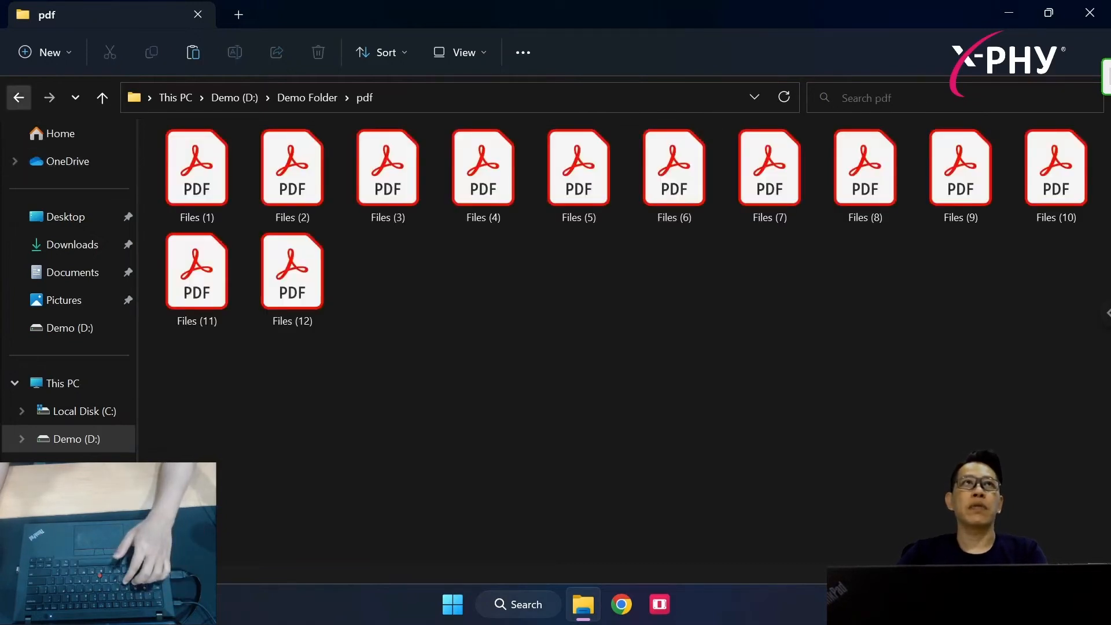
- Go back to Demo Folder and run the WannaCry ransomware script again
left_click(102, 97)
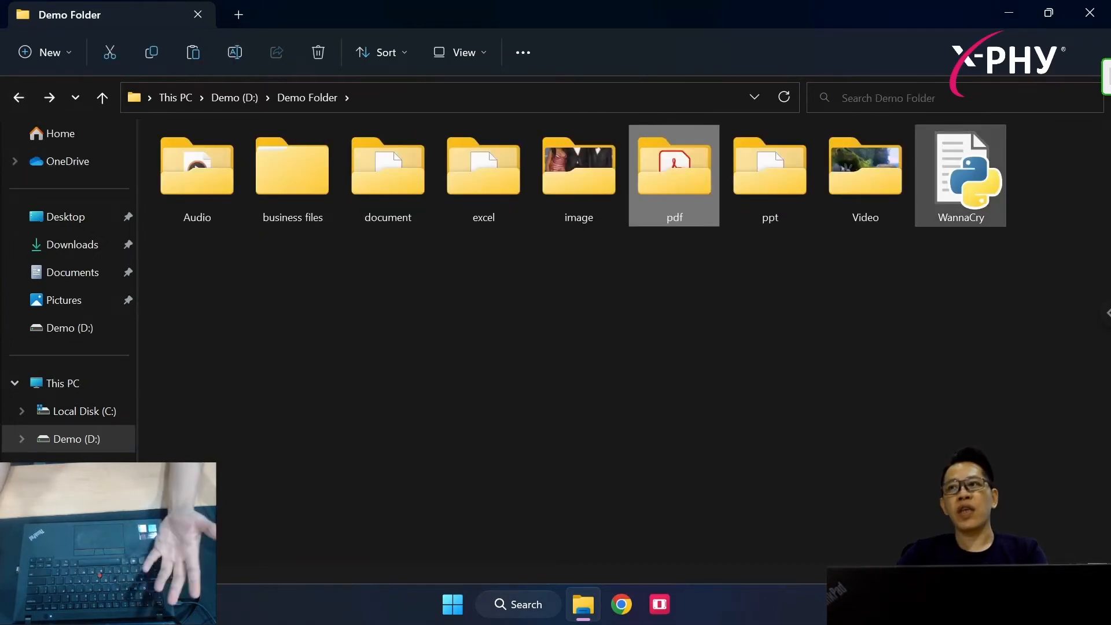
mouse_move(960, 176)
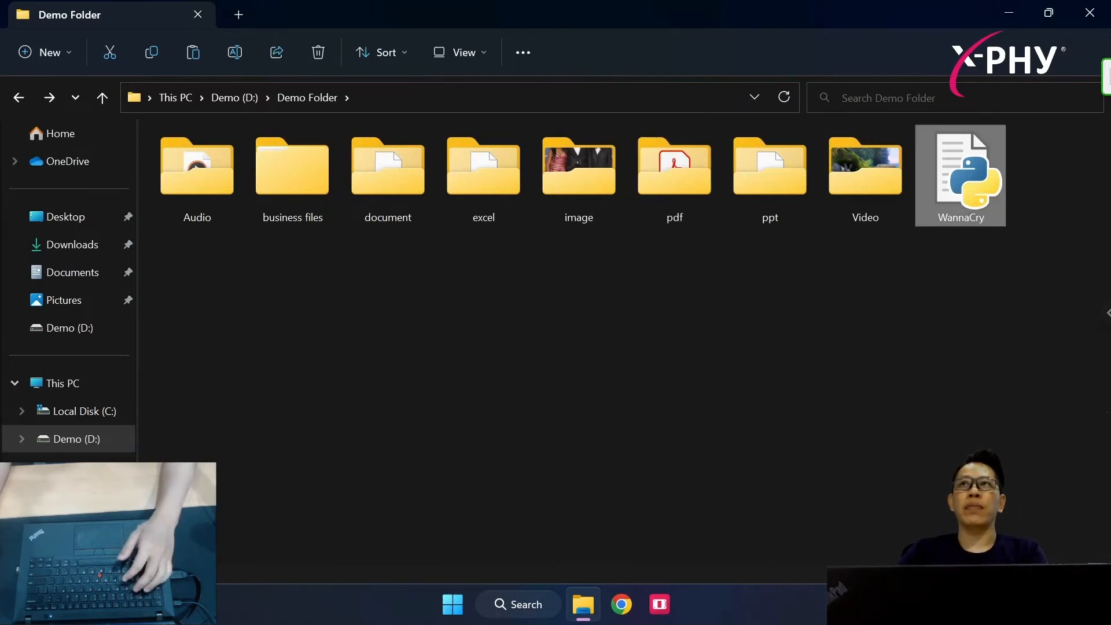
double_click(960, 176)
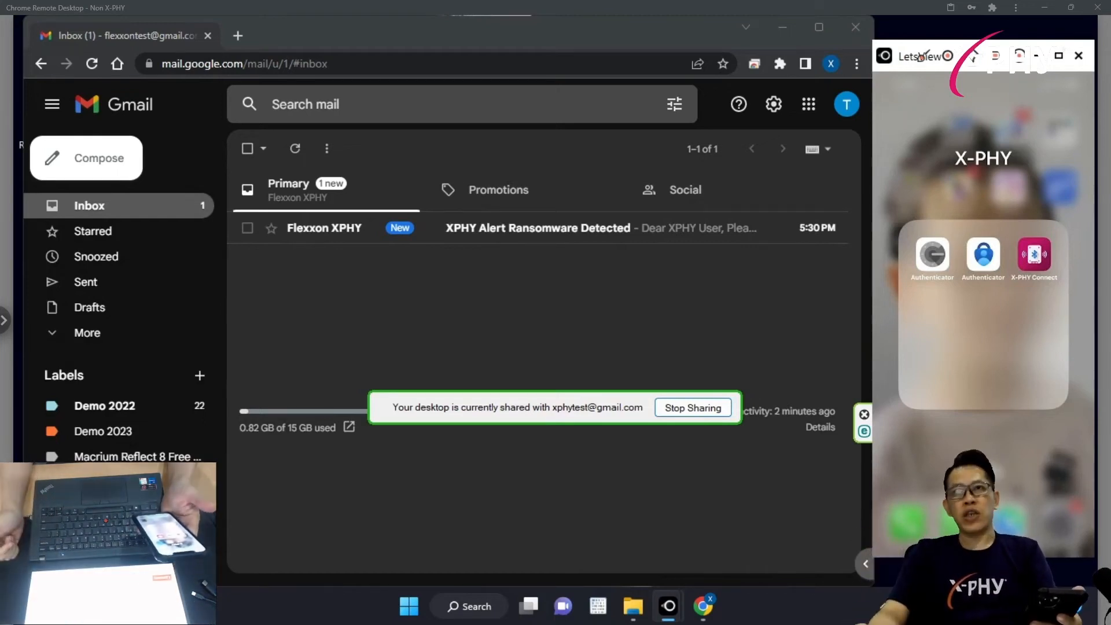
- Open the 'XPHY Alert Ransomware Detected' email and highlight its timestamp and IP address
left_click(537, 228)
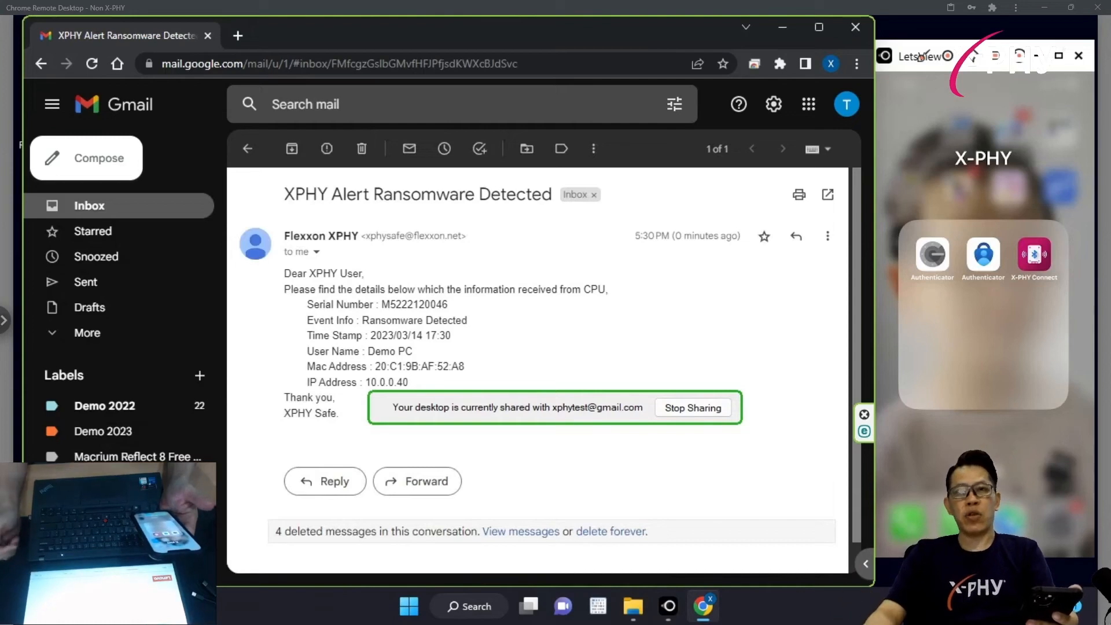
left_click(692, 407)
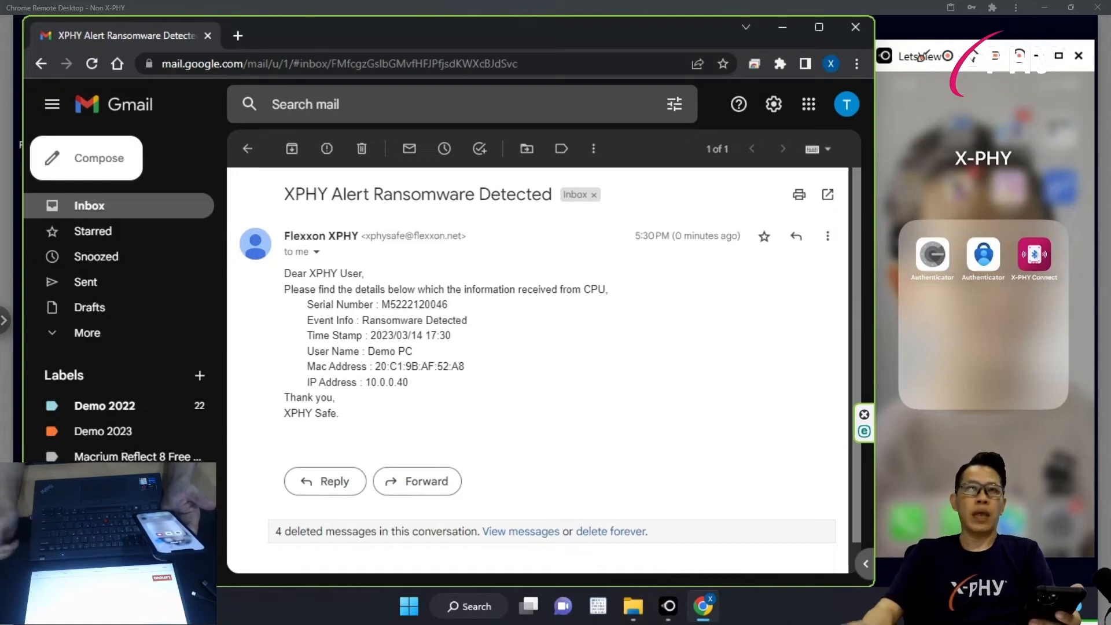
double_click(410, 335)
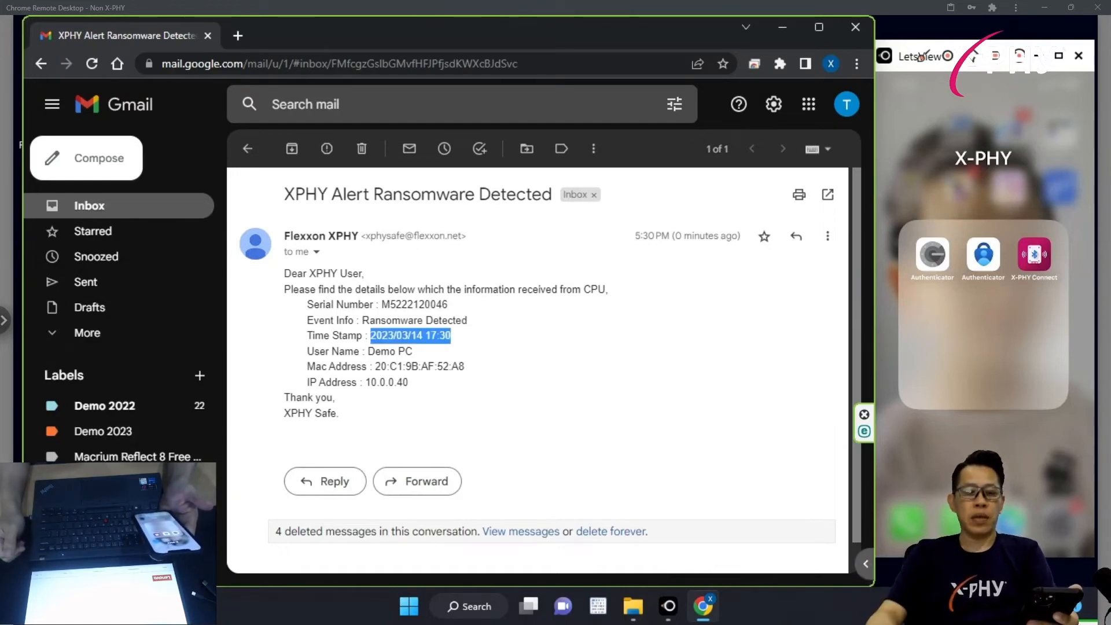
double_click(386, 382)
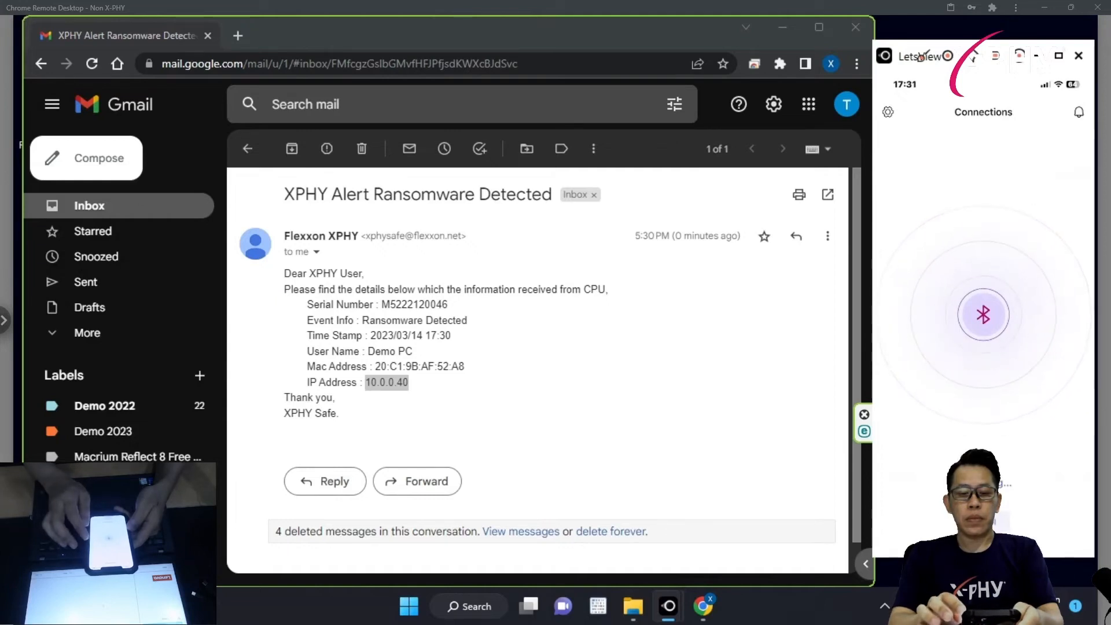
- Pair X-PHY Connect with the locked drive, review its logs, and start Unlock SSD Drive
left_click(983, 315)
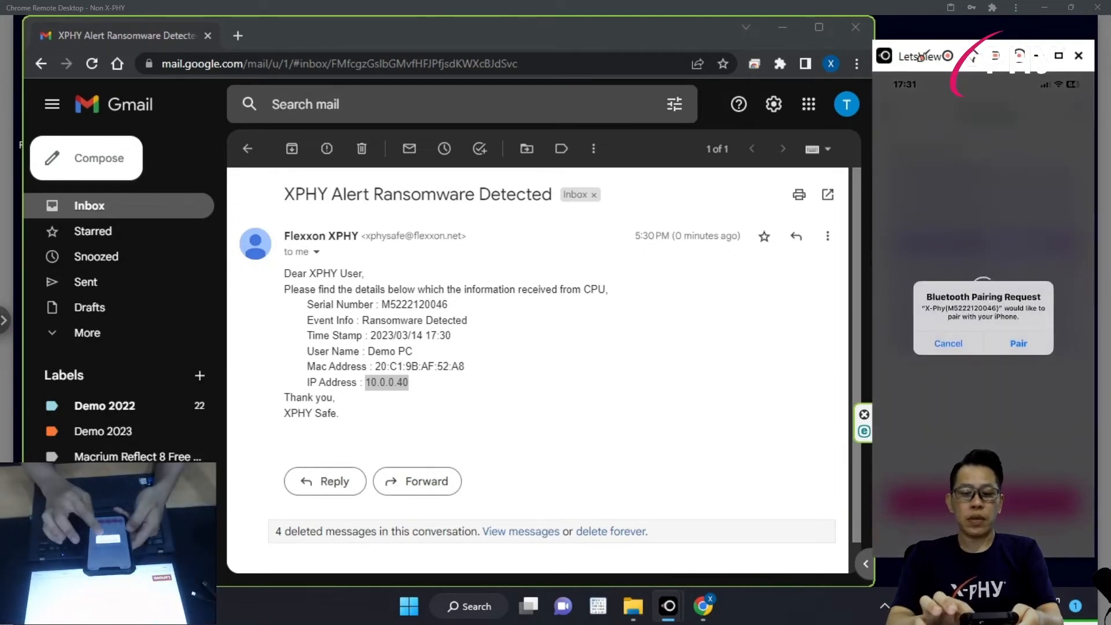
left_click(1018, 343)
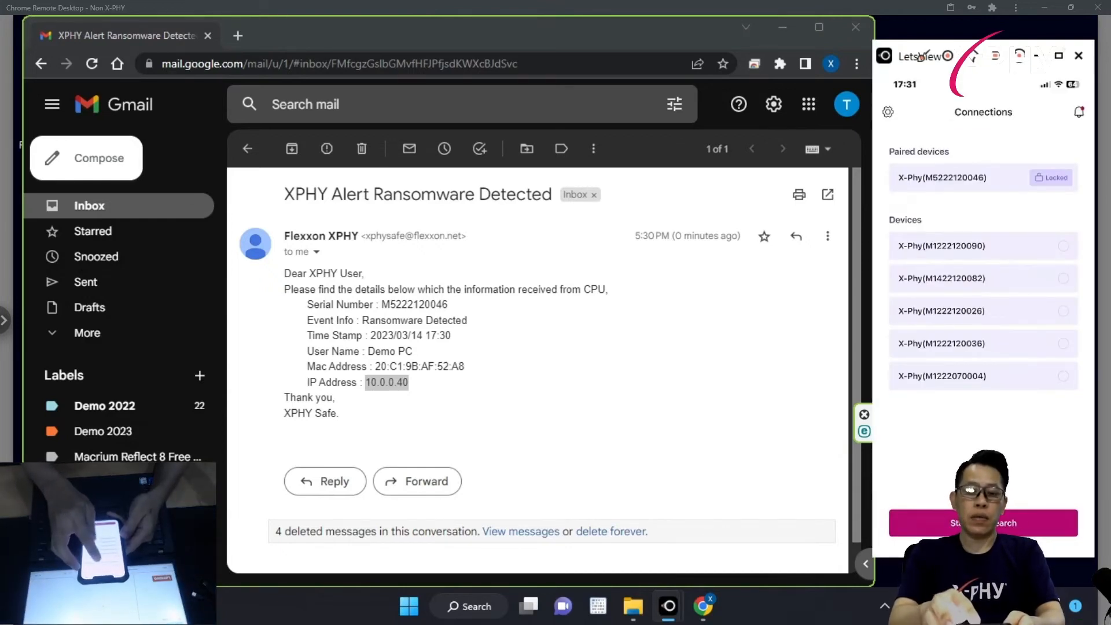
left_click(941, 178)
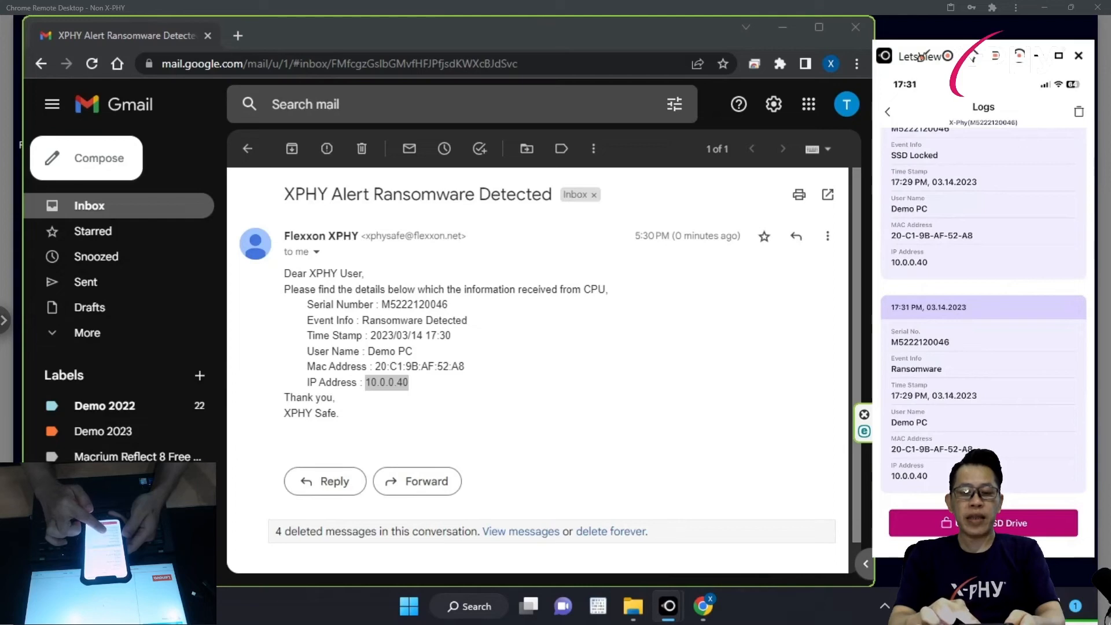
scroll("up", 3)
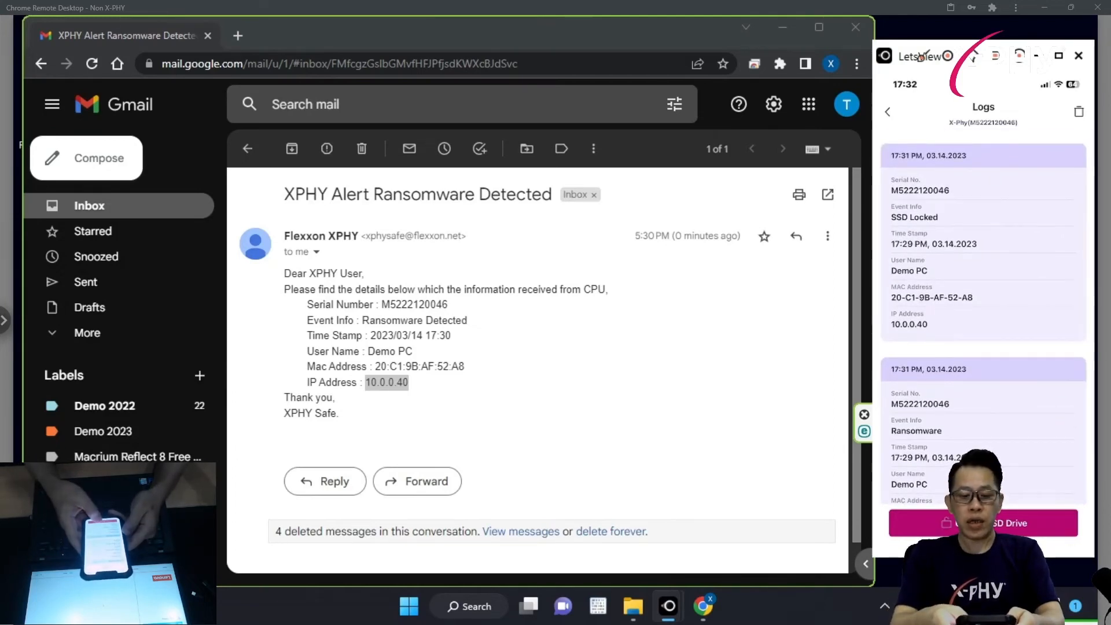
left_click(983, 523)
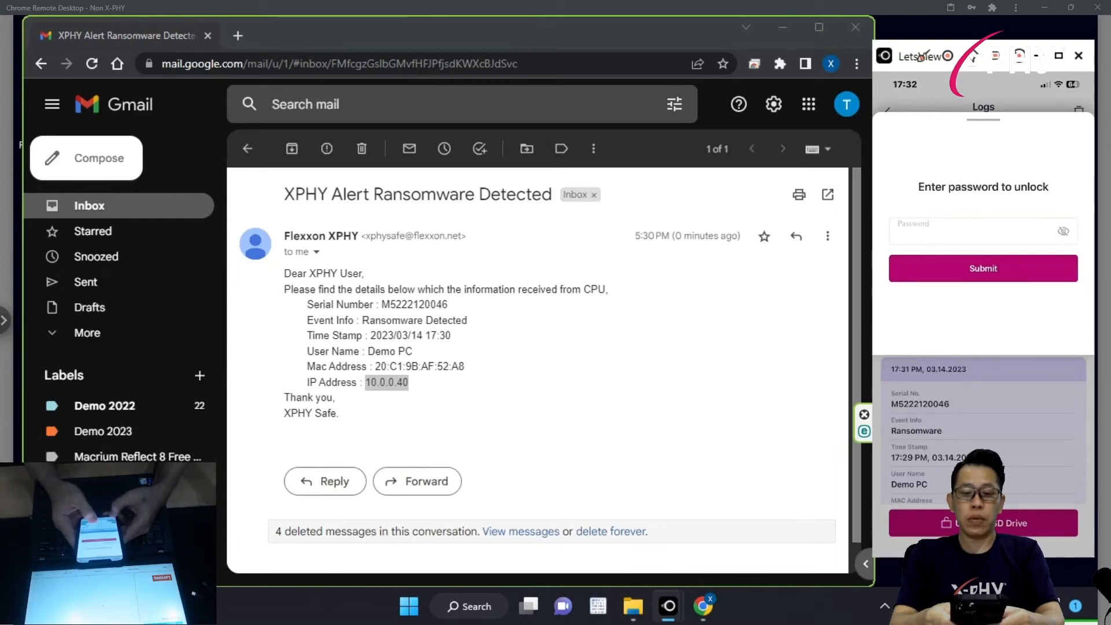
- Begin entering the SSD unlock password in X-PHY Connect's password field
left_click(983, 268)
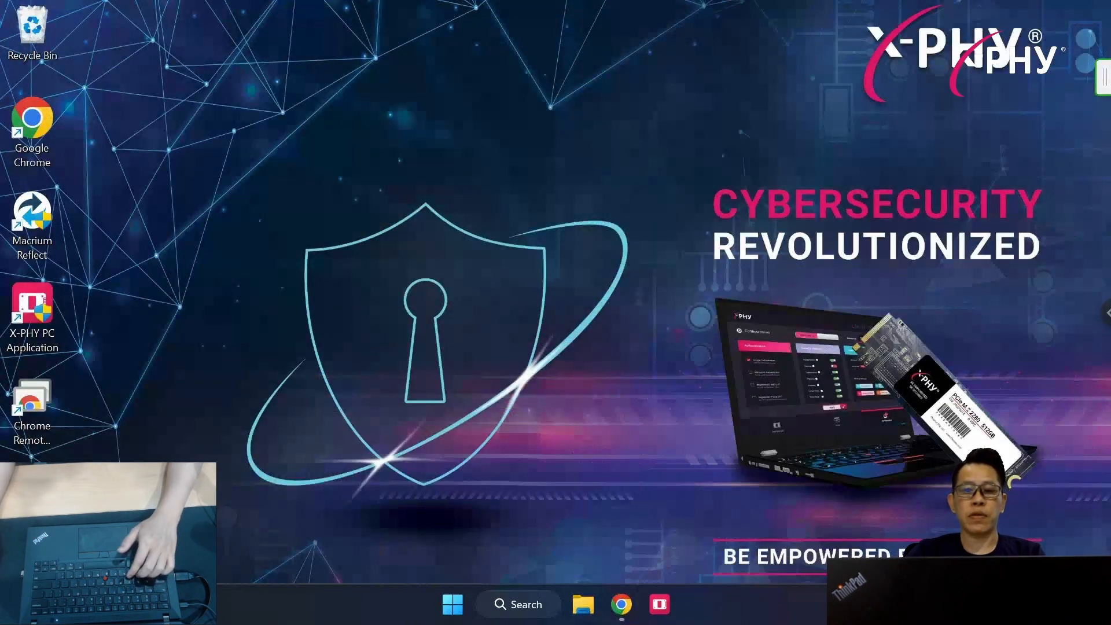
- Browse the Demo Folder's image folder, then open its Video folder to check the videos
left_click(583, 604)
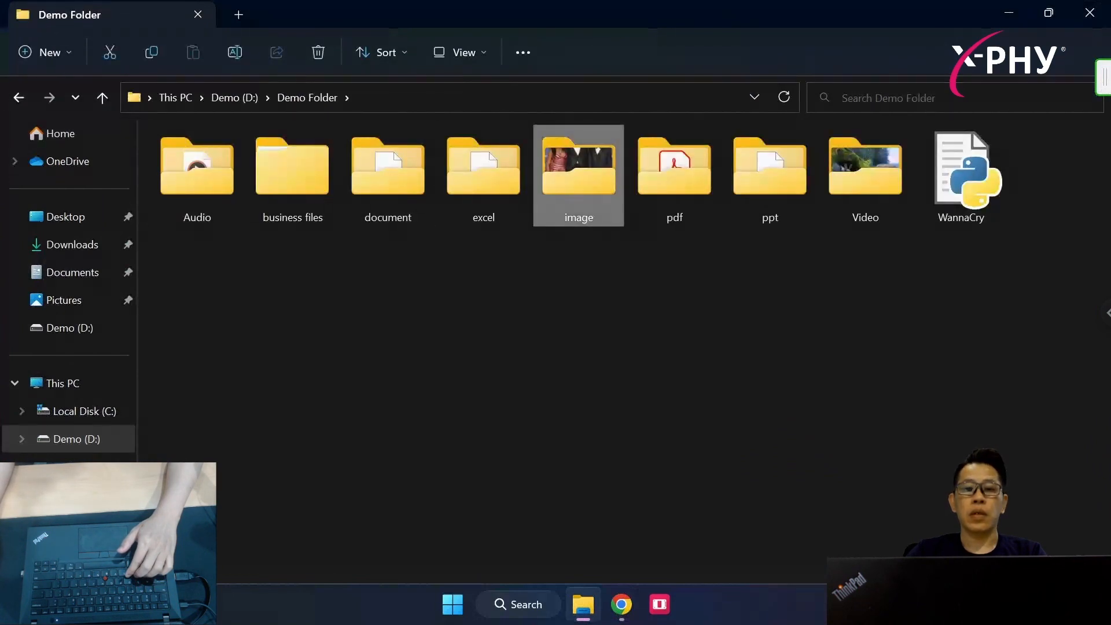
double_click(578, 166)
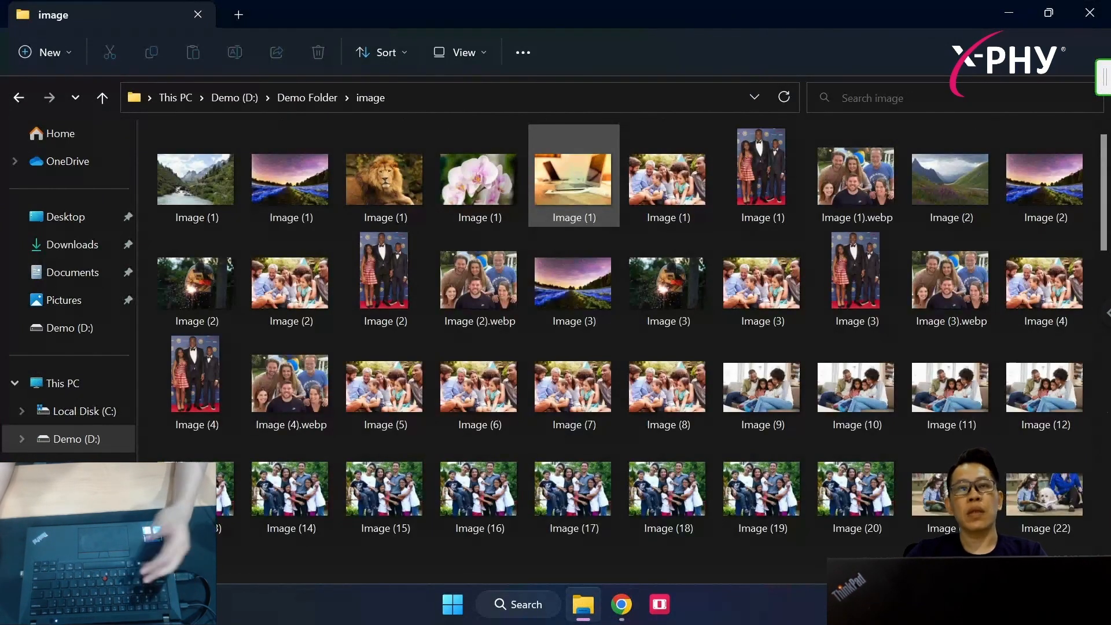
left_click(18, 97)
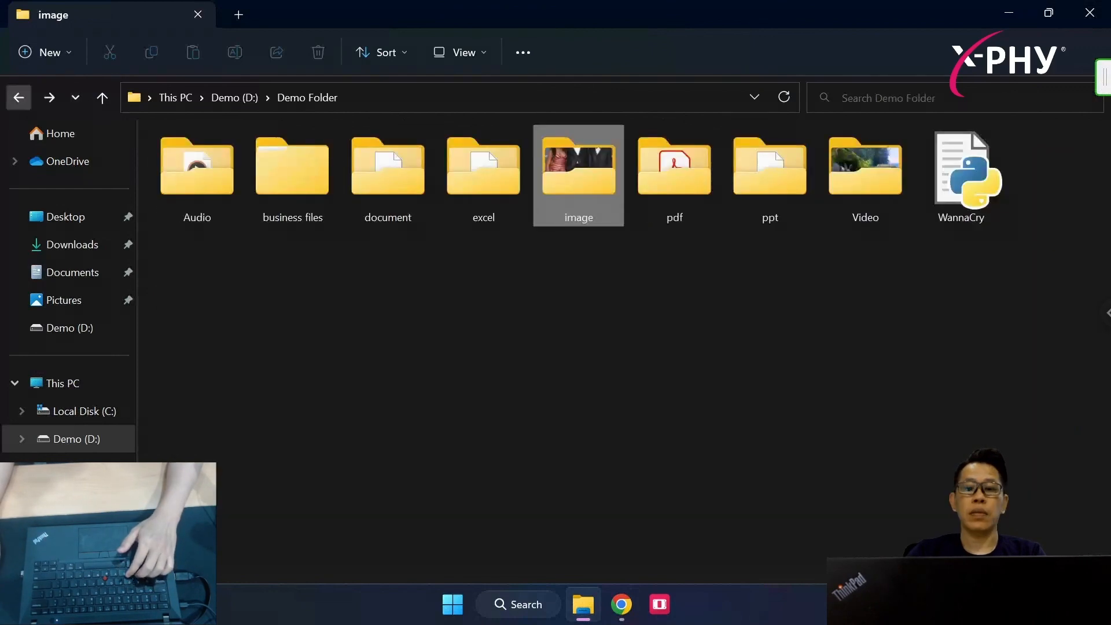
double_click(864, 166)
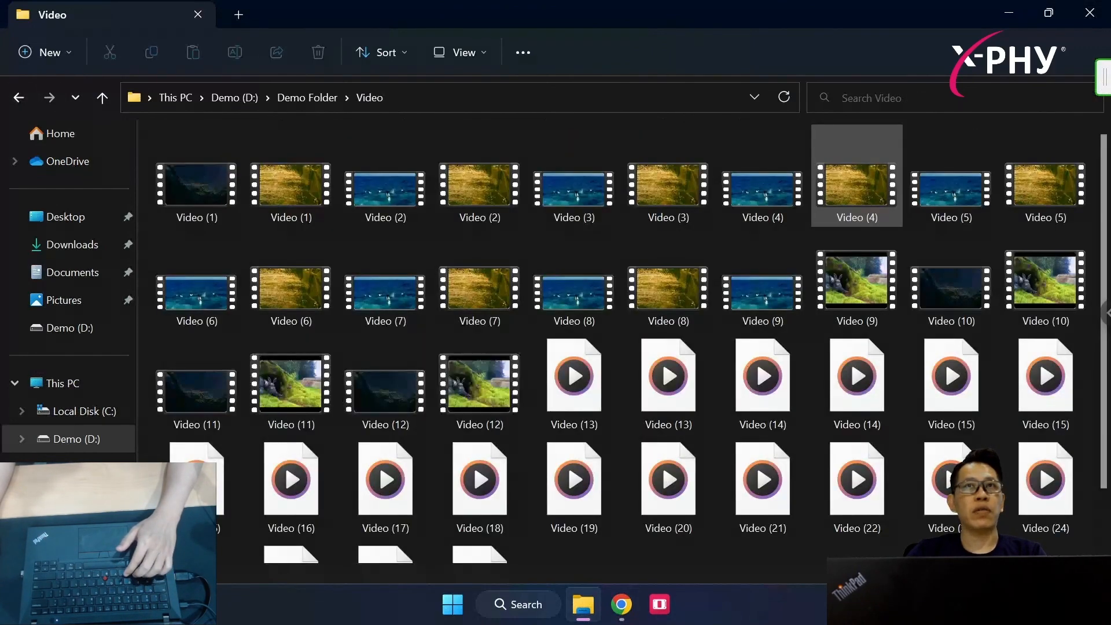